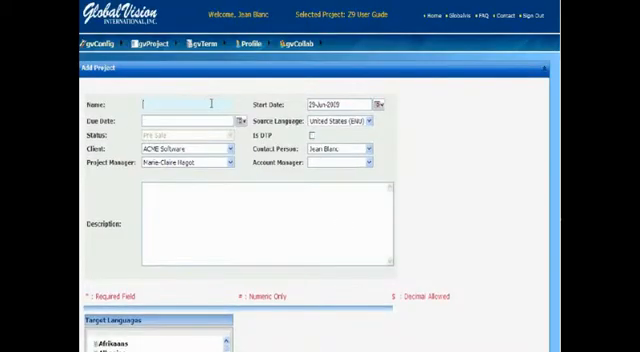
Name the new project 'gvVideo' in the Add Project form
text(gvVideo)
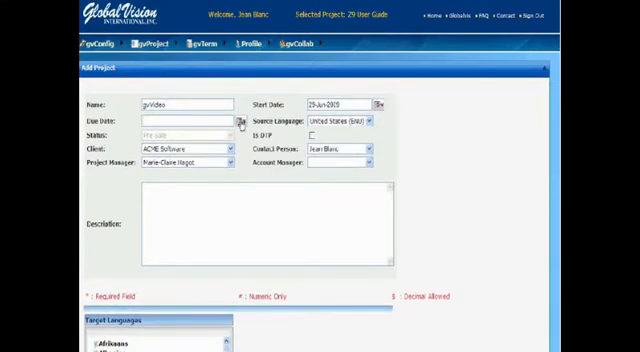
scroll(down, 3)
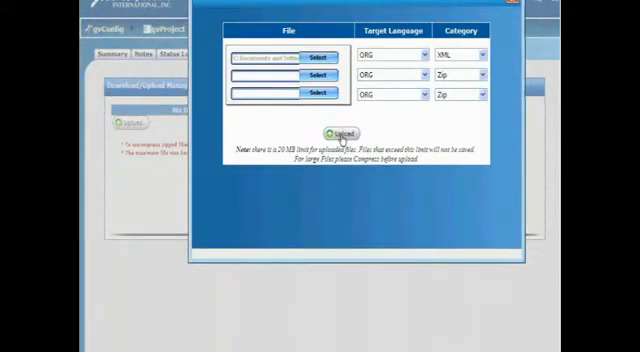
Upload test_file_ORG_23.xml to the gvVideo project
click(340, 133)
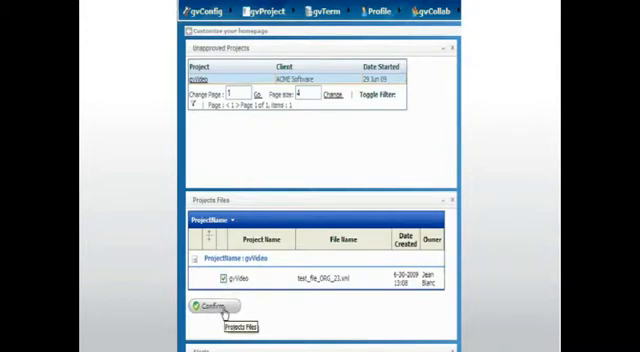
Confirm the uploaded gvVideo file and start a purchase order for the Translation task
click(200, 307)
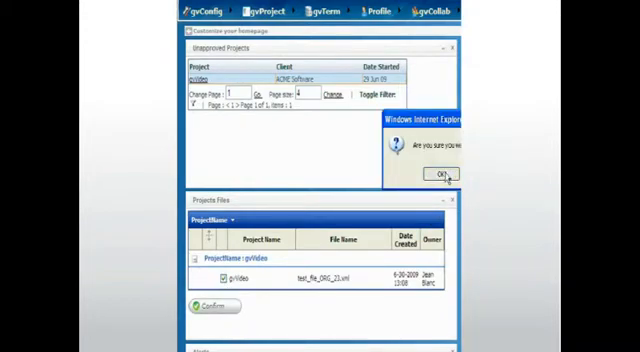
click(444, 174)
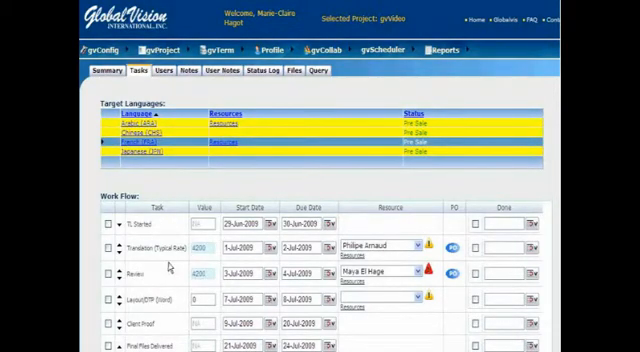
click(453, 247)
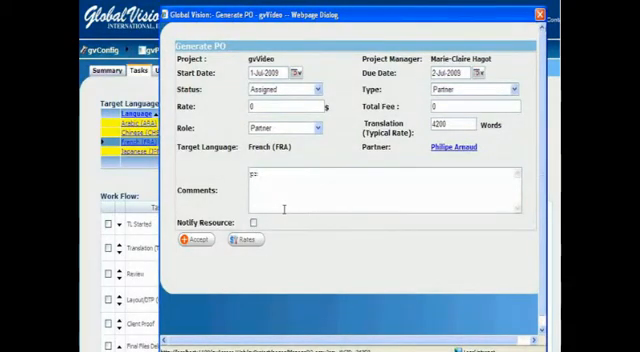
Generate the PO with comment 'project is tight for deadline, please respond immediately'
text(project is tight)
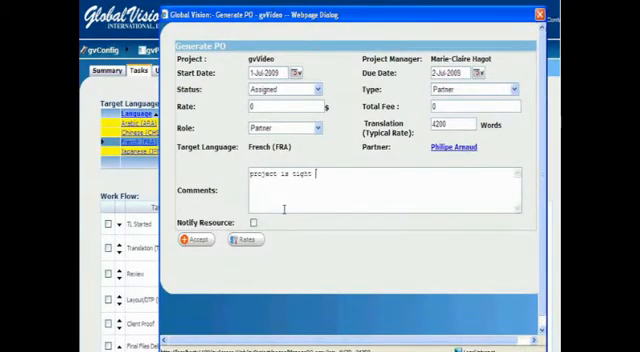
text(for deadline, please respond)
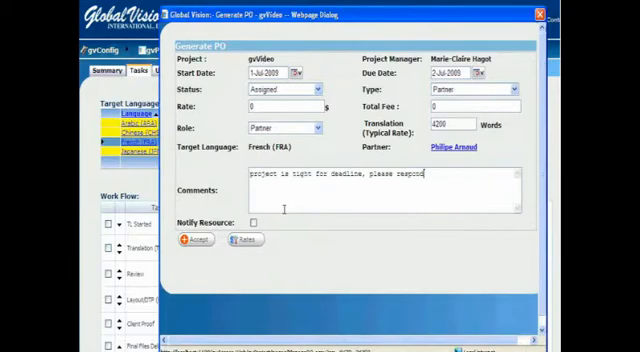
text(immediately)
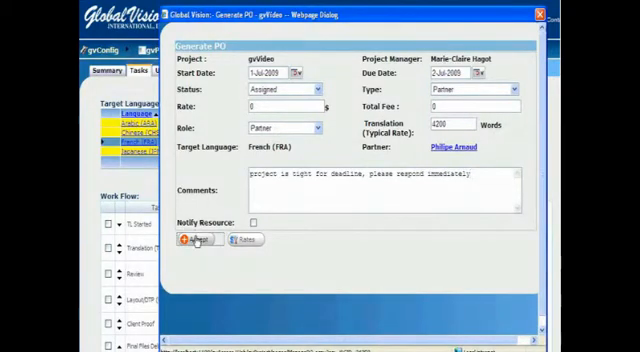
click(192, 240)
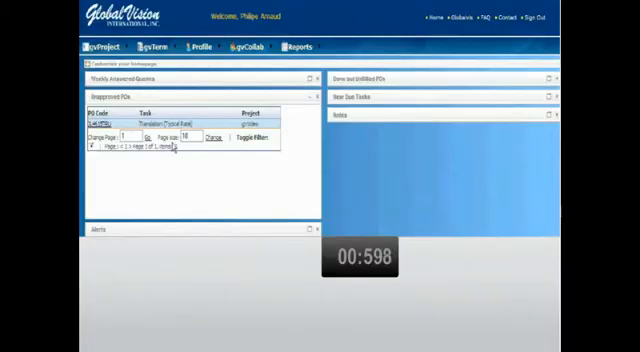